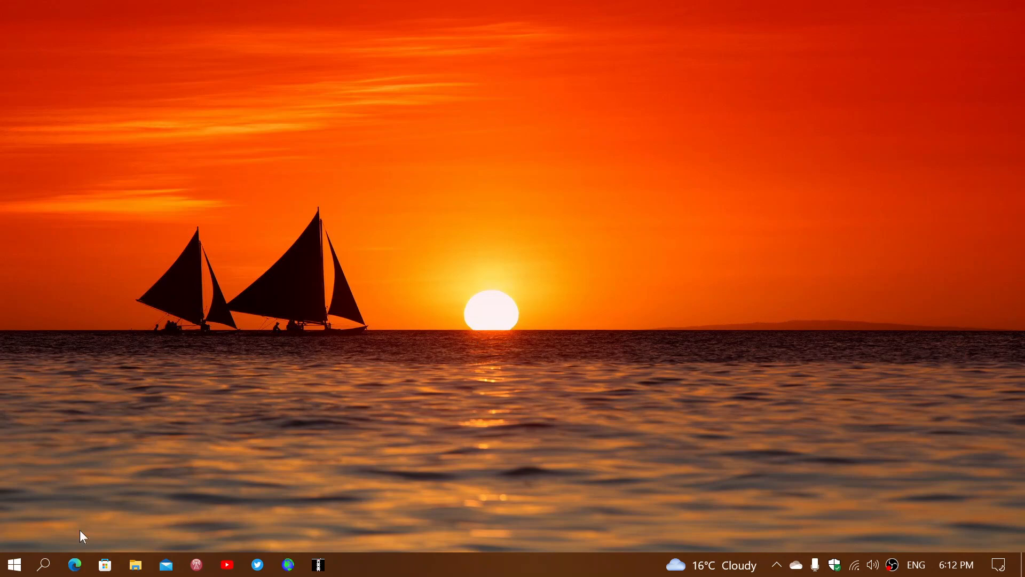
pyautogui.moveTo(14, 564)
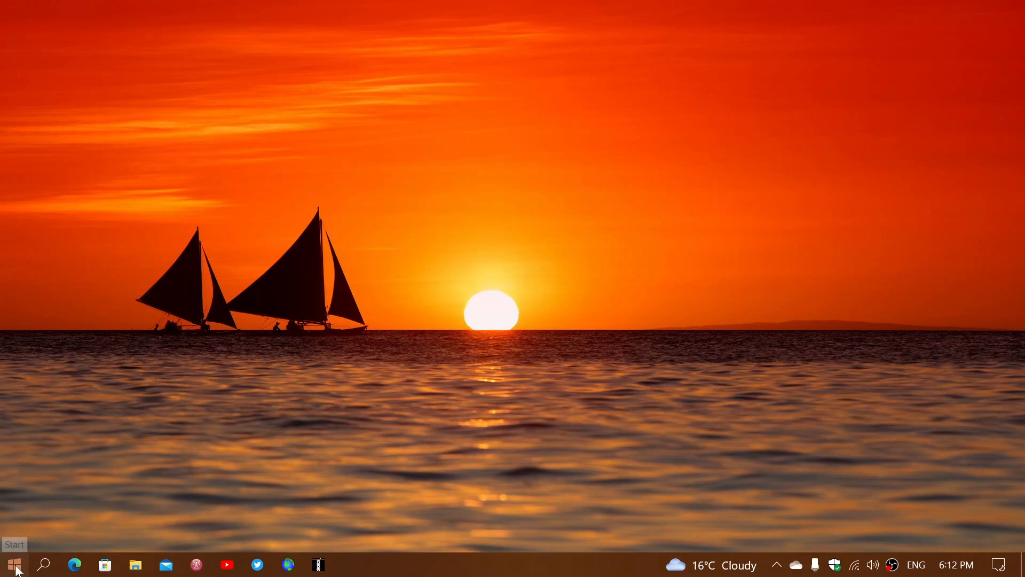
# Step: Bring up the Start menu with the app list and pinned tiles
pyautogui.click(13, 564)
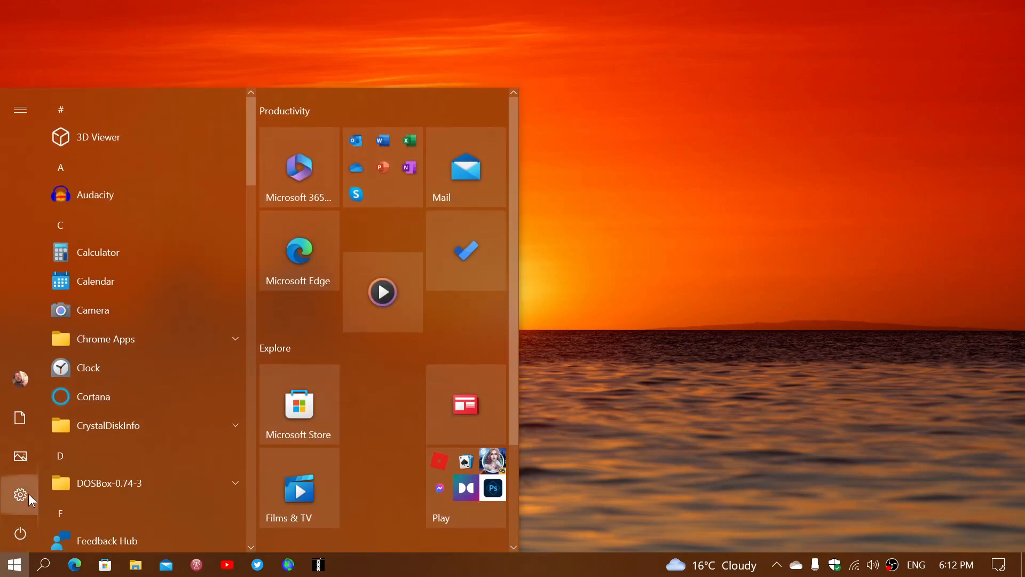
# Step: Reach the Windows Update page via Settings > Update & Security, showing the device is up to date
pyautogui.click(20, 494)
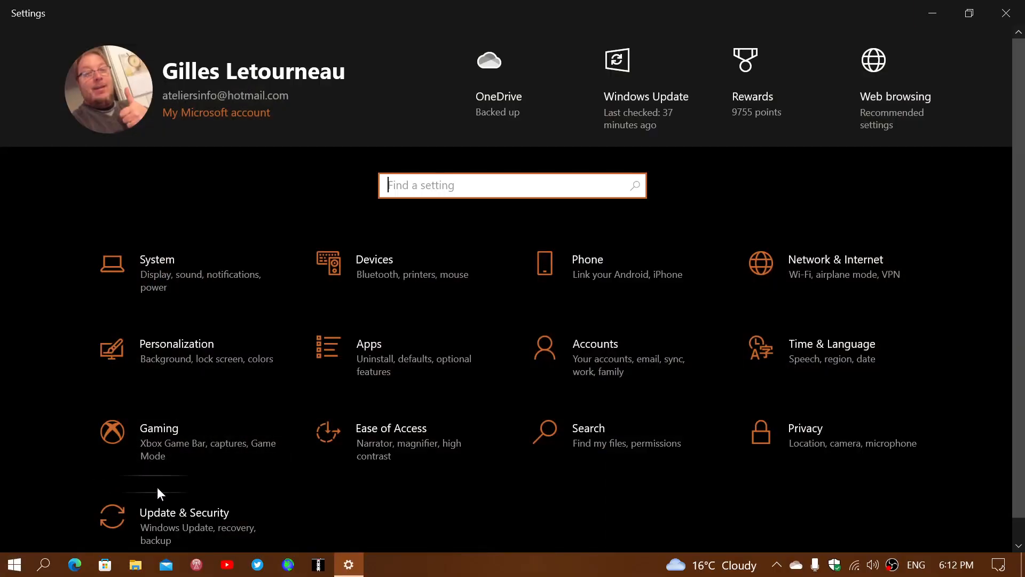
pyautogui.click(184, 512)
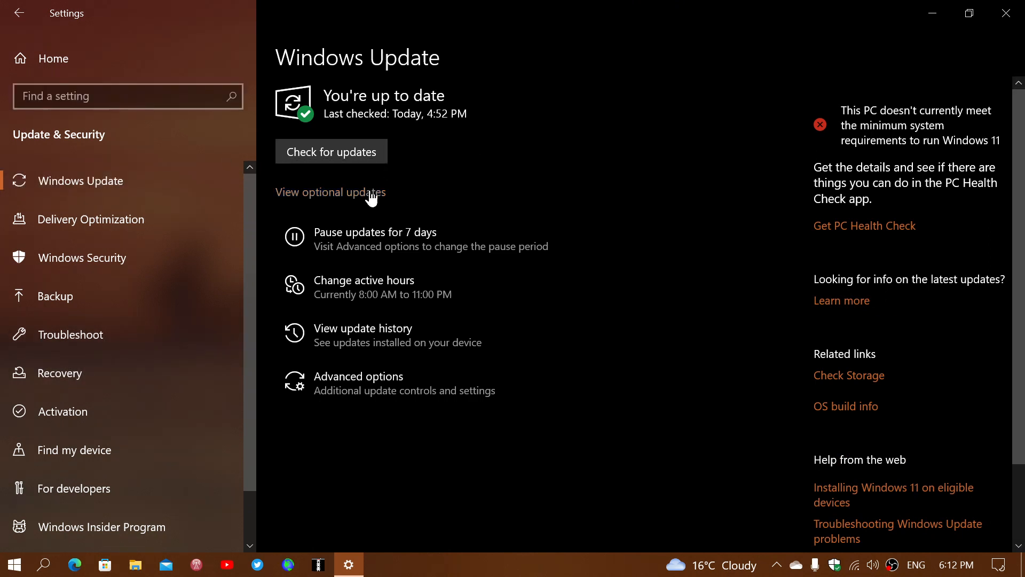
pyautogui.moveTo(439, 340)
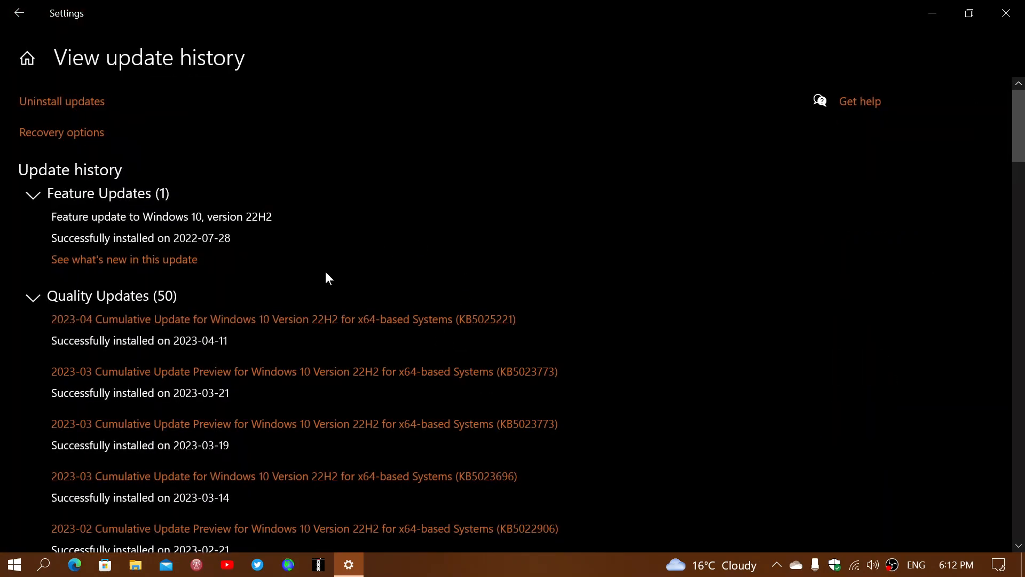
pyautogui.moveTo(490, 333)
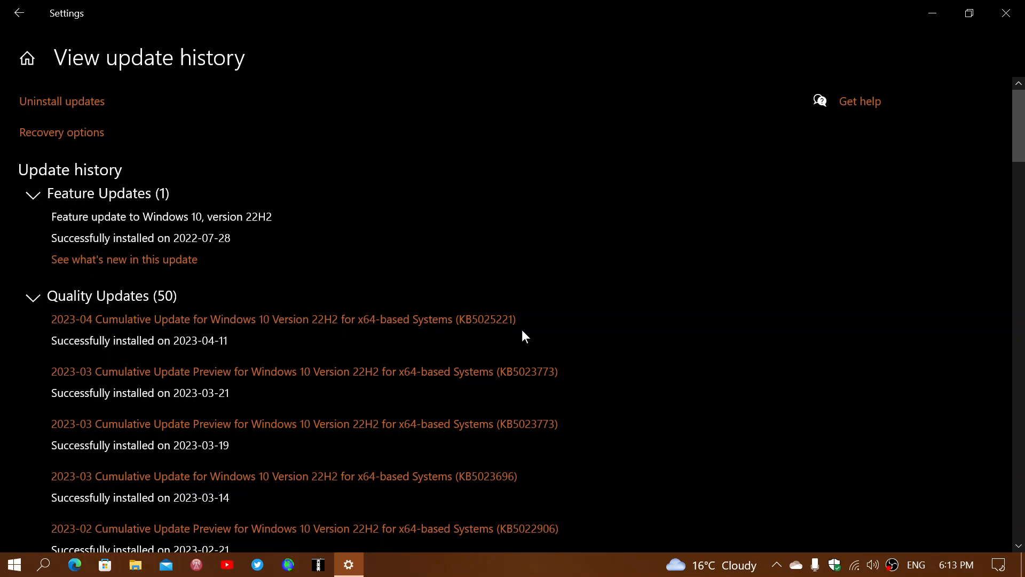
pyautogui.moveTo(255, 441)
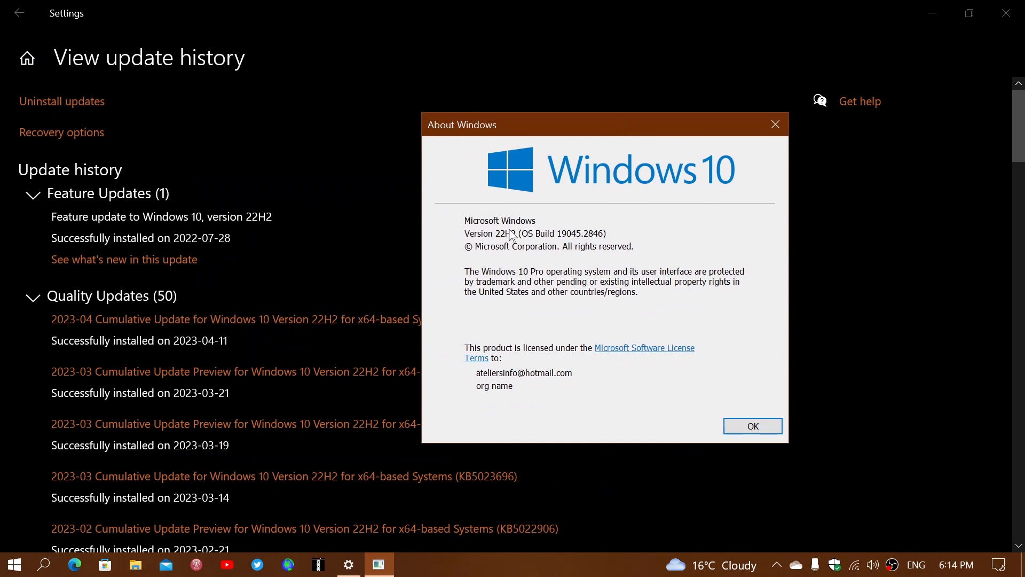
pyautogui.moveTo(519, 243)
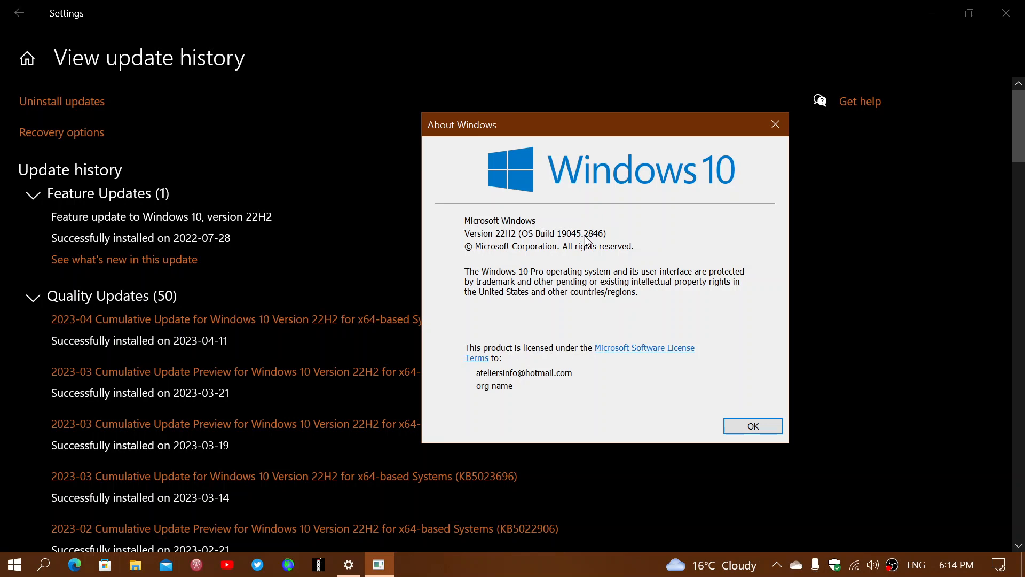
pyautogui.moveTo(481, 252)
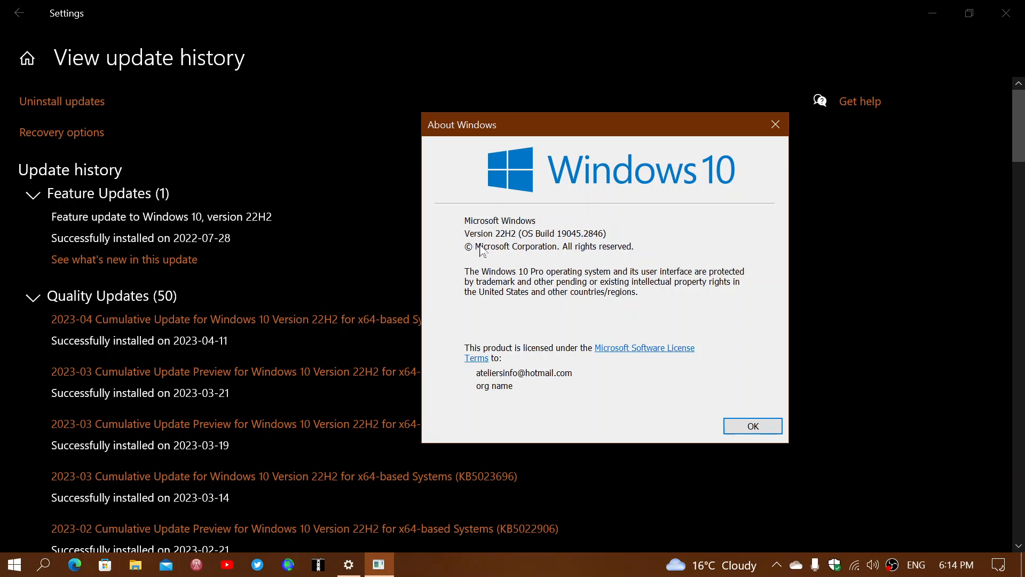
pyautogui.moveTo(578, 247)
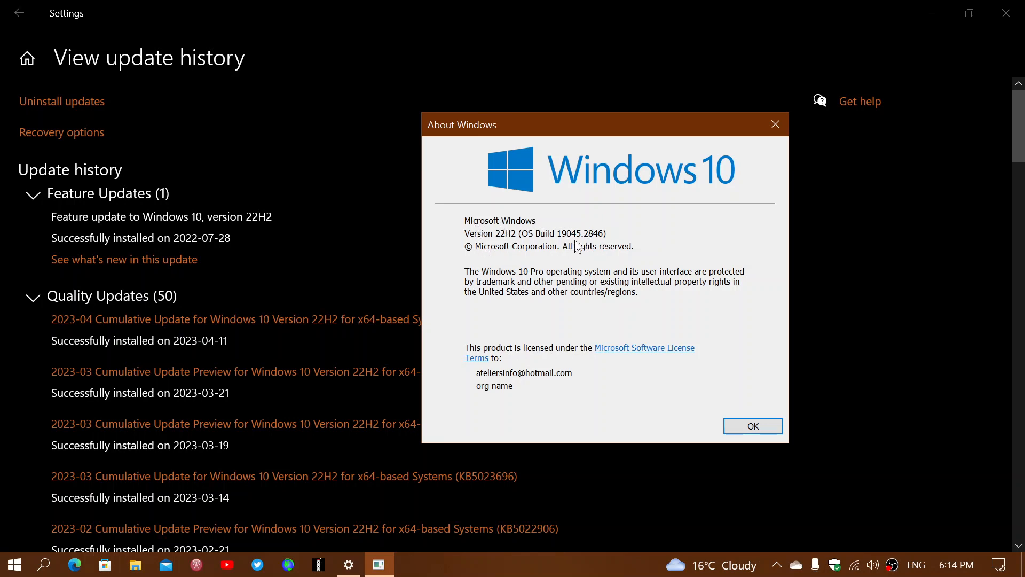
pyautogui.moveTo(601, 247)
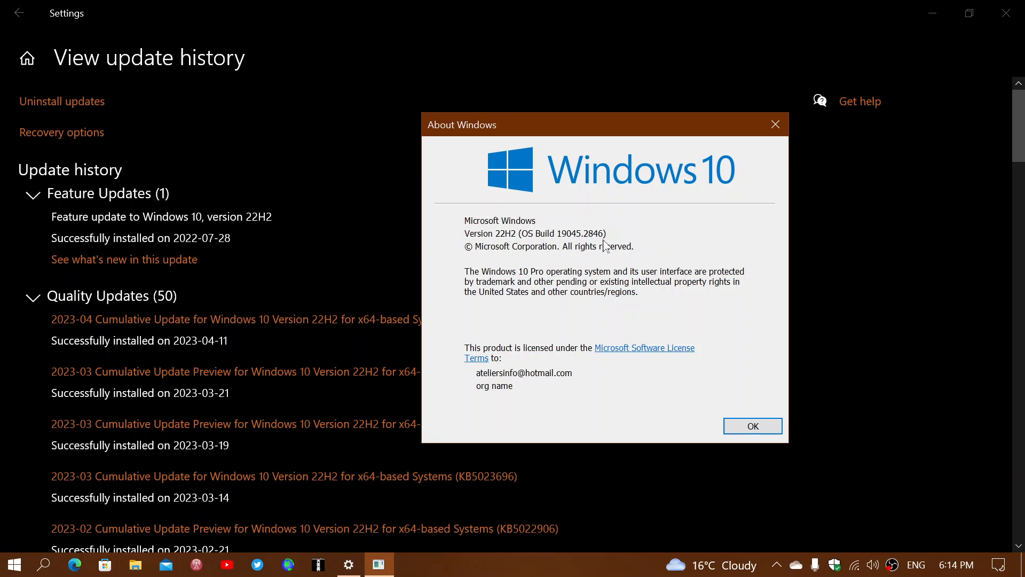
pyautogui.moveTo(775, 126)
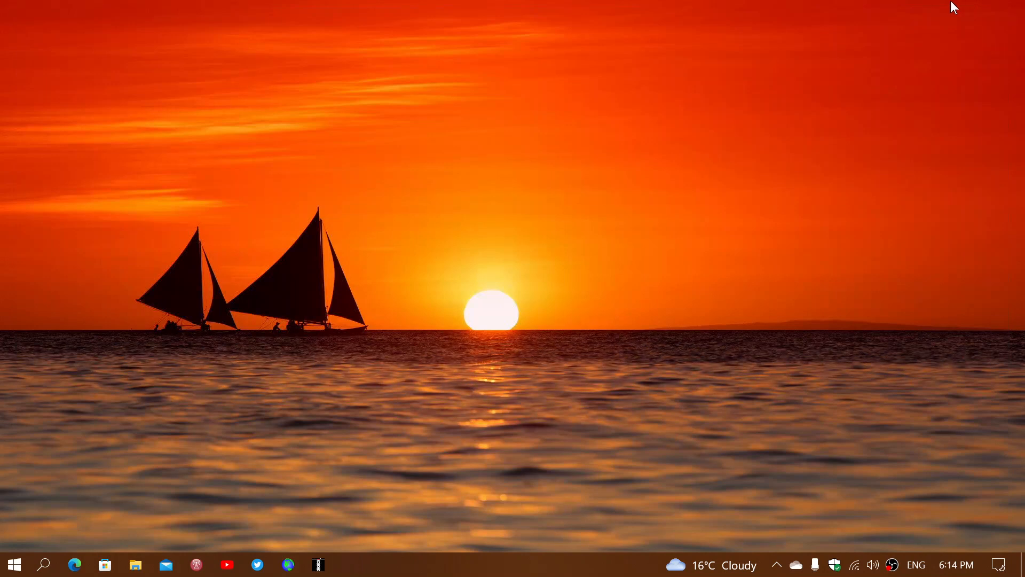
pyautogui.moveTo(674, 197)
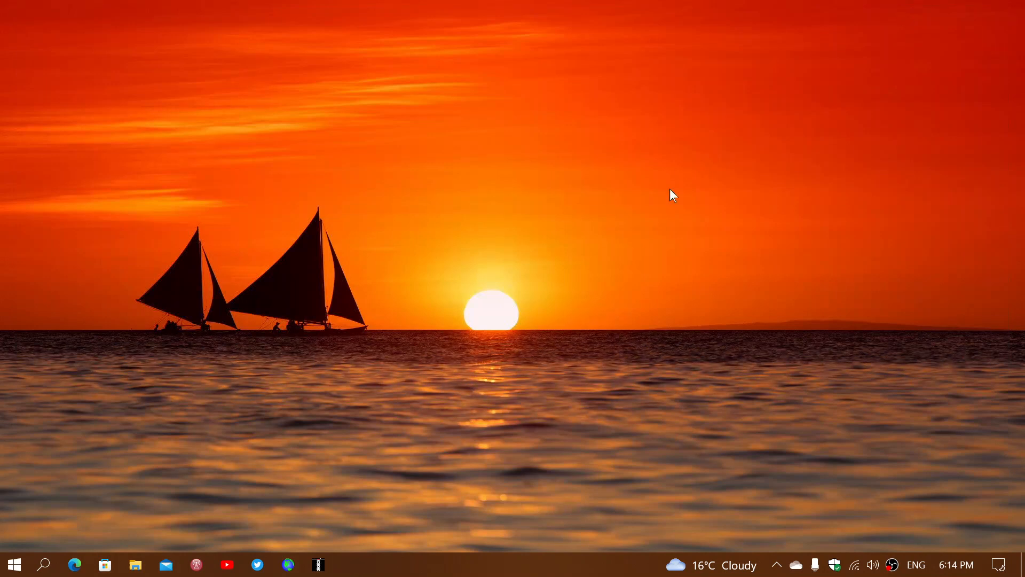